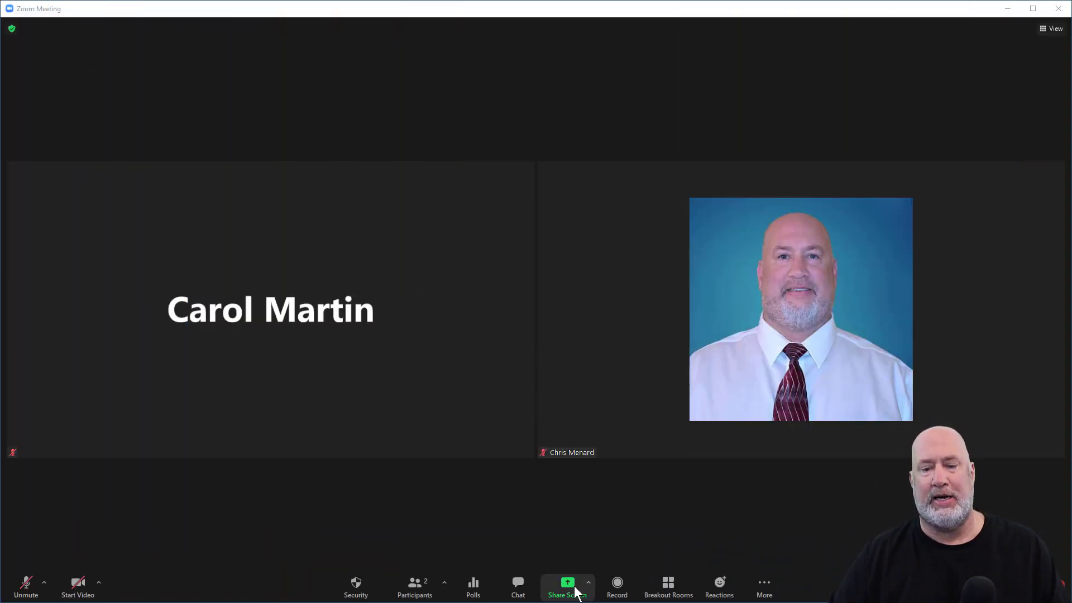
- Open Zoom's share options from the meeting toolbar's Share Screen button
click(567, 584)
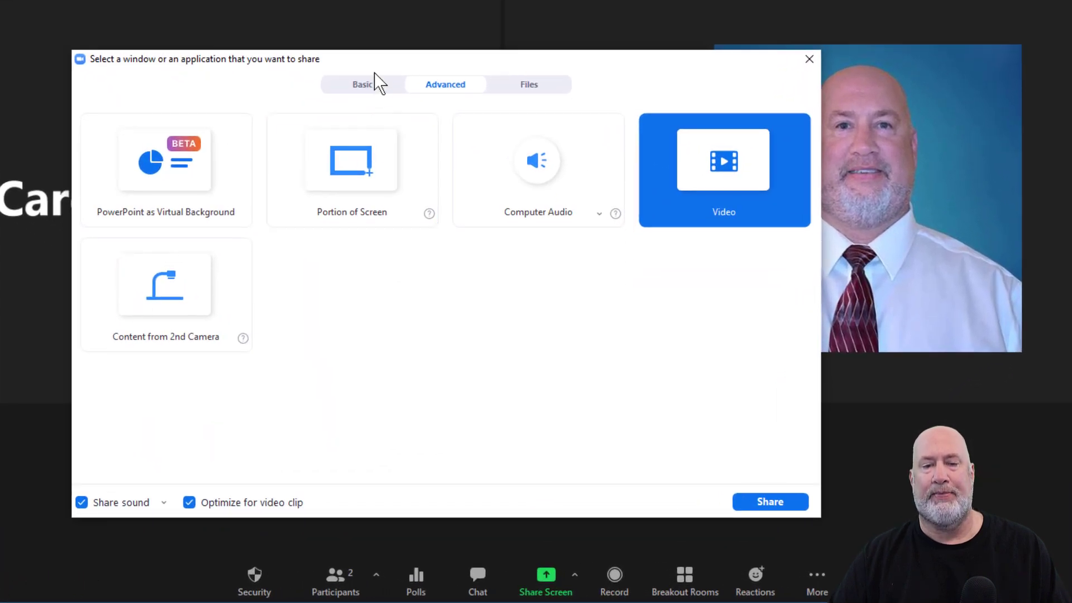
- Browse the Basic then Advanced share tabs and pick Portion of Screen
click(362, 85)
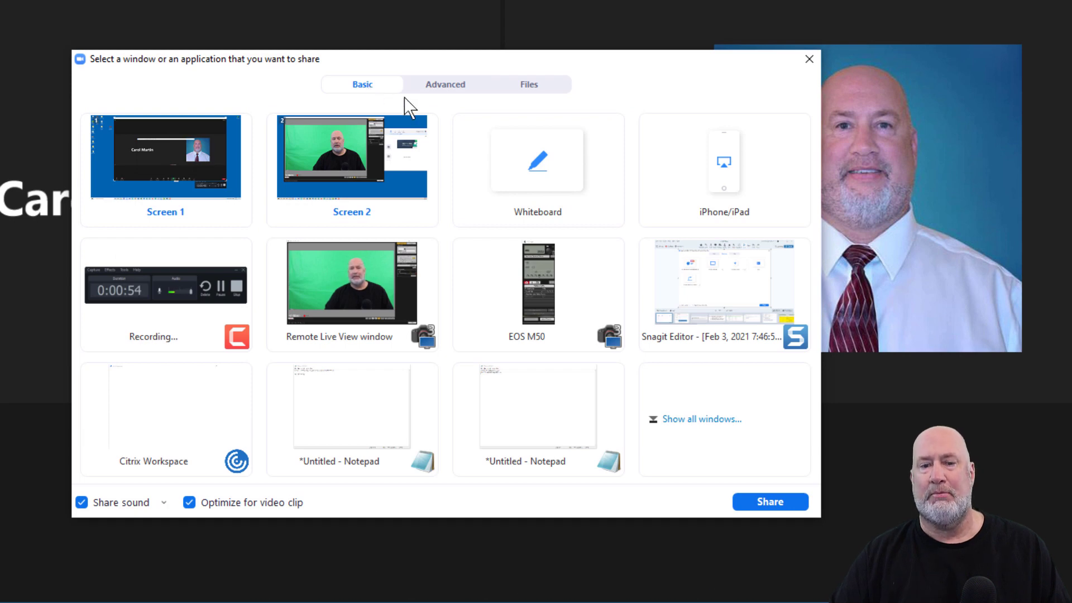
click(445, 84)
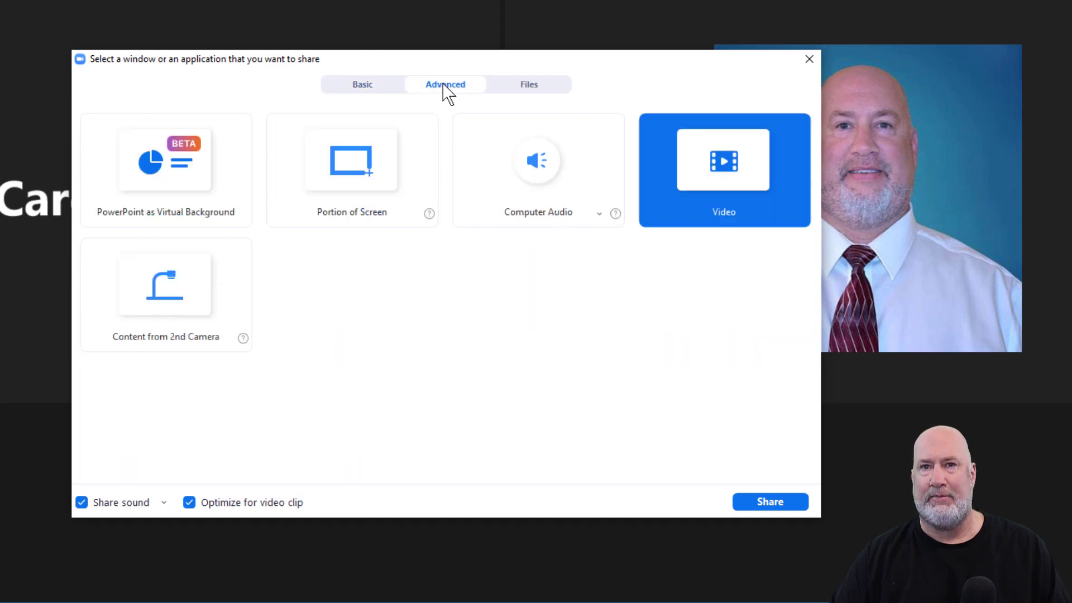
mouse_move(584, 345)
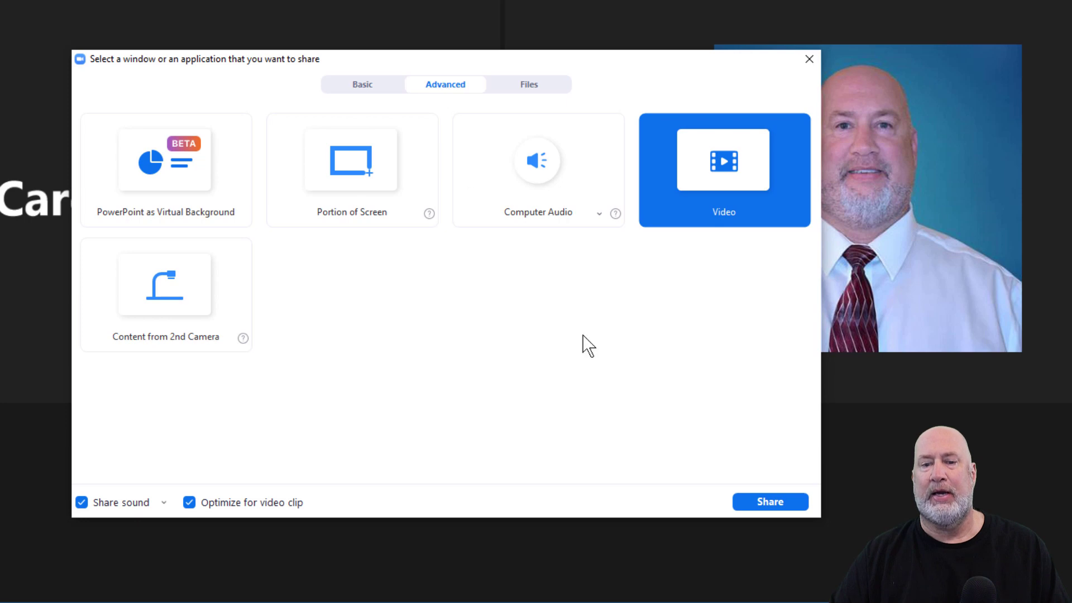
click(351, 162)
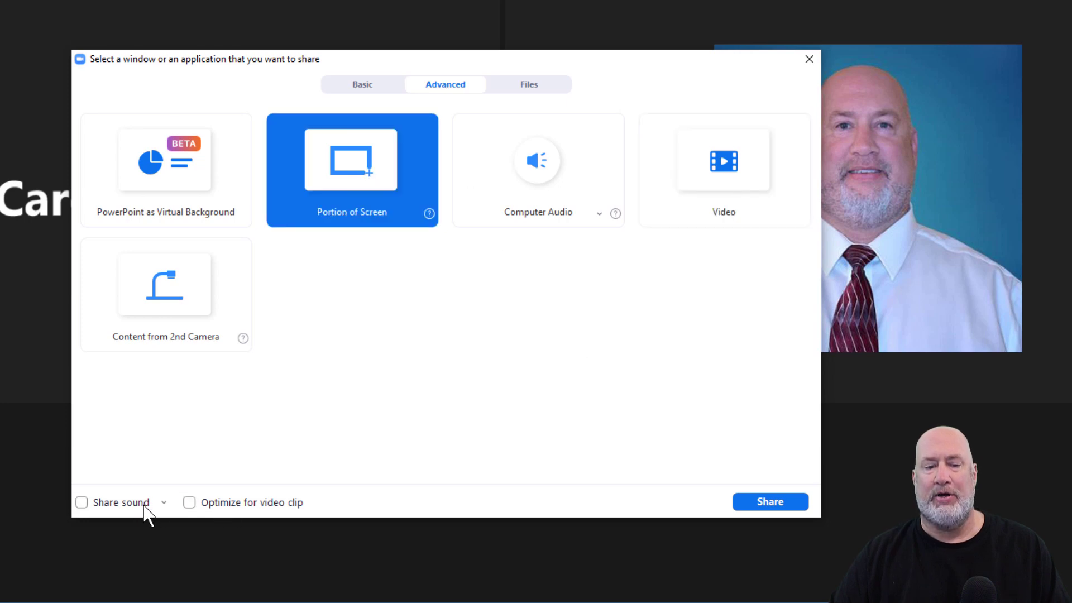
mouse_move(143, 509)
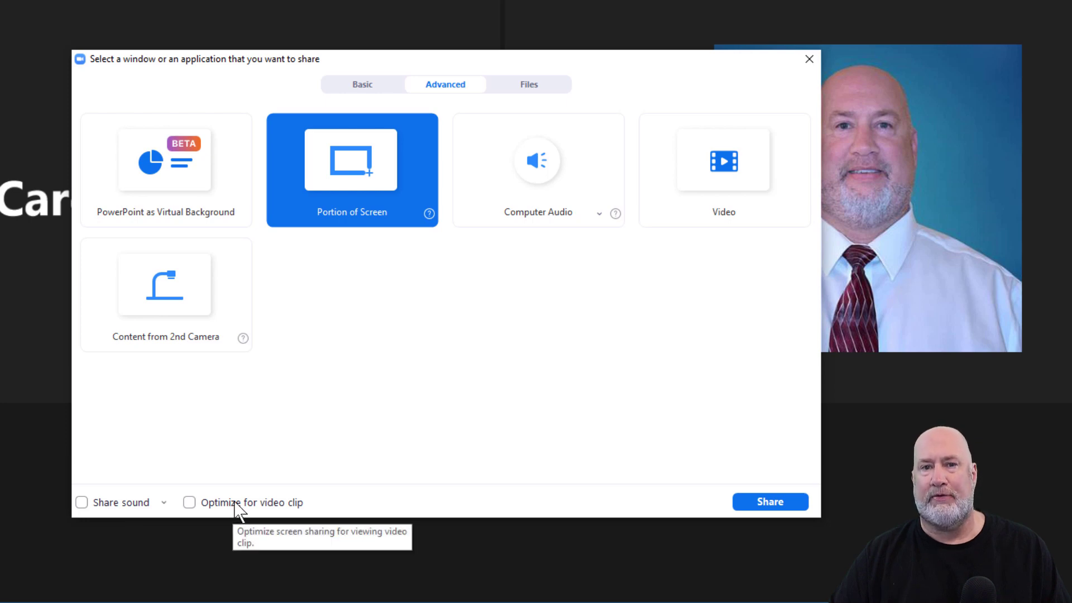
mouse_move(482, 396)
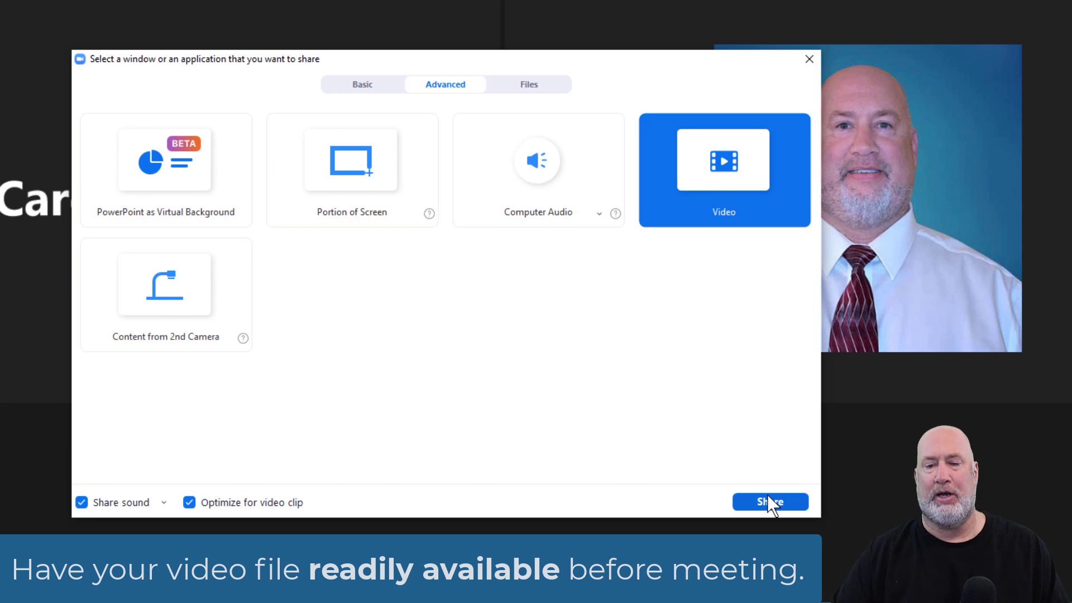
mouse_move(724, 177)
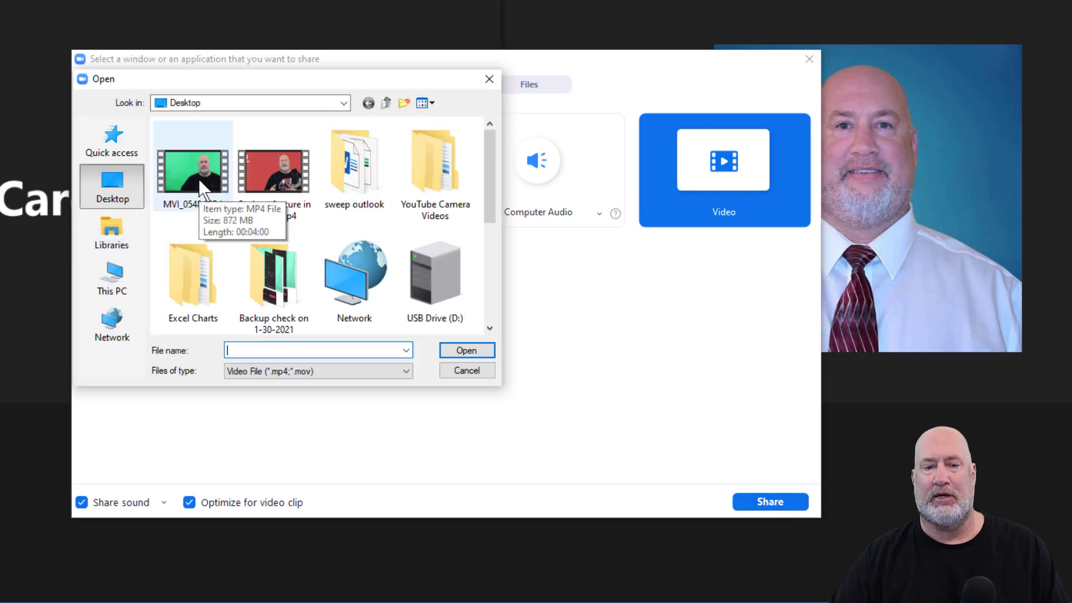
- Select and open 'Co-host feature in Zoom.mp4' in the Open dialog
click(274, 167)
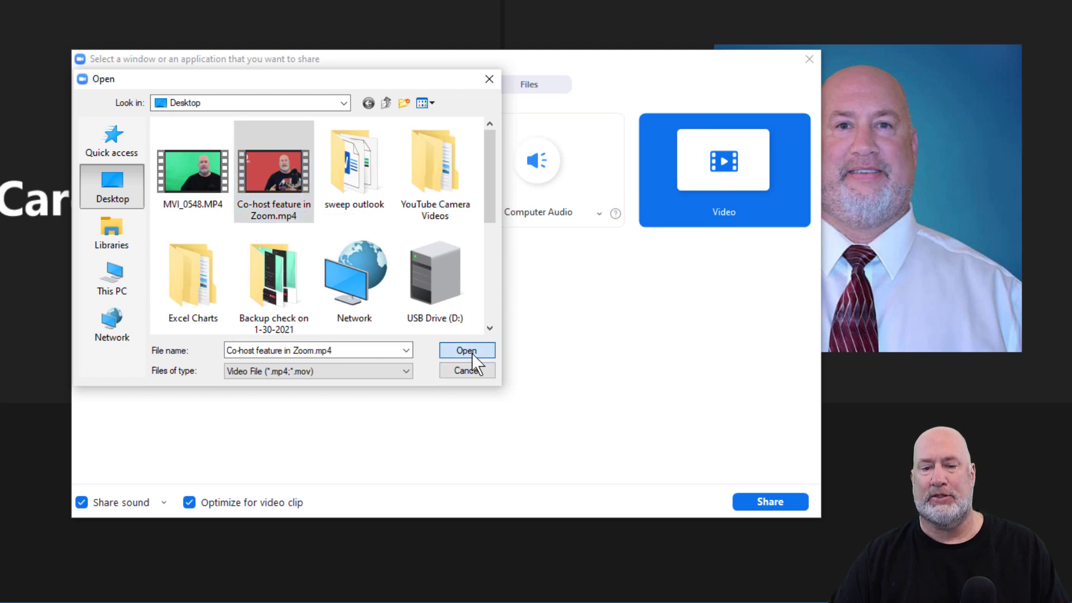
click(467, 350)
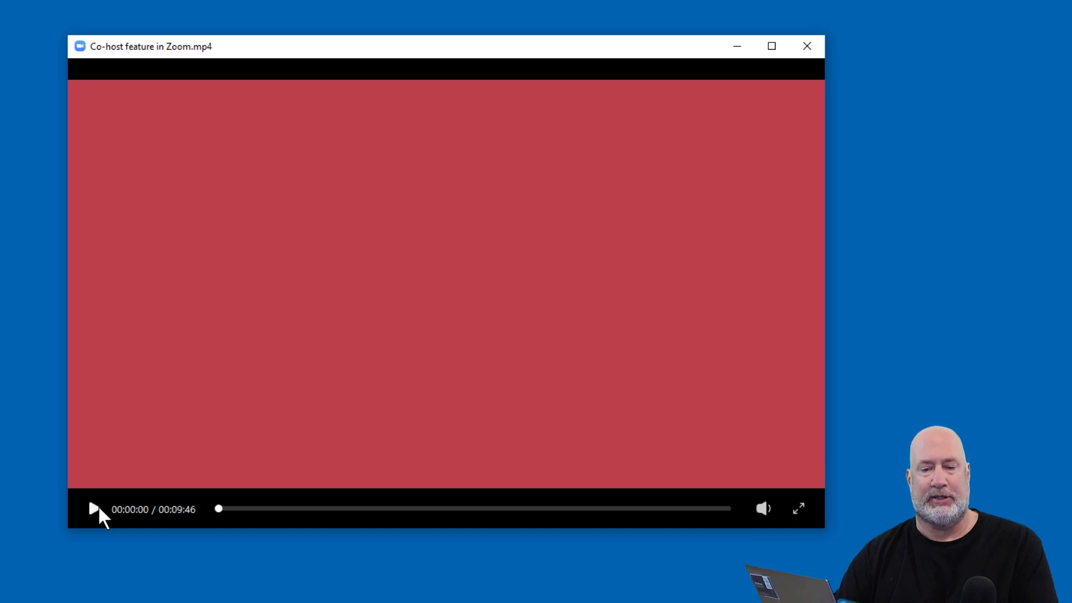
- Play the Co-host clip, mute its sound, and pause at about 30 seconds
click(94, 510)
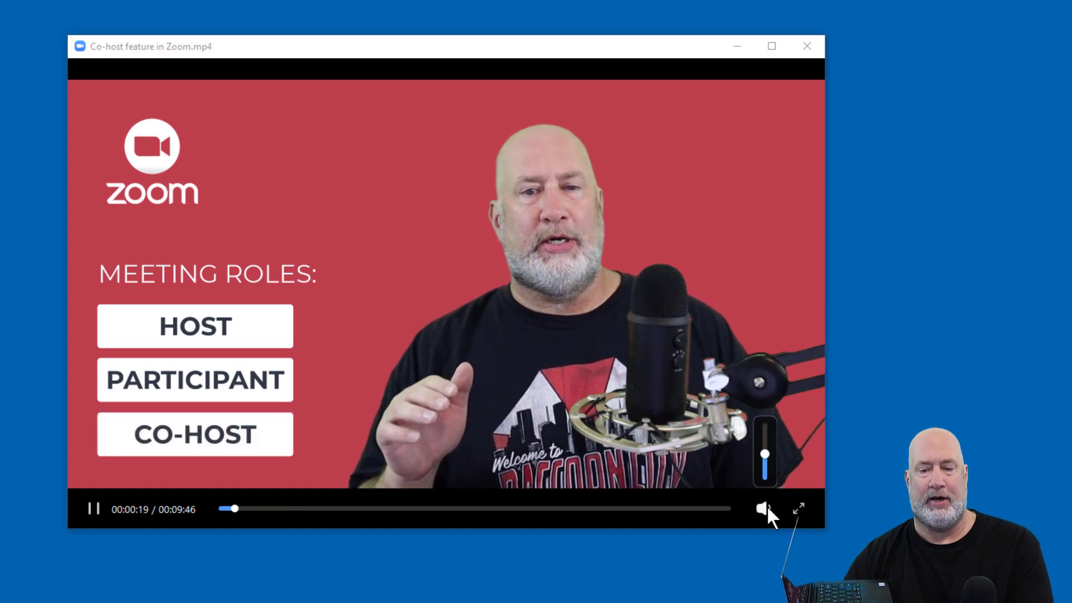
click(764, 508)
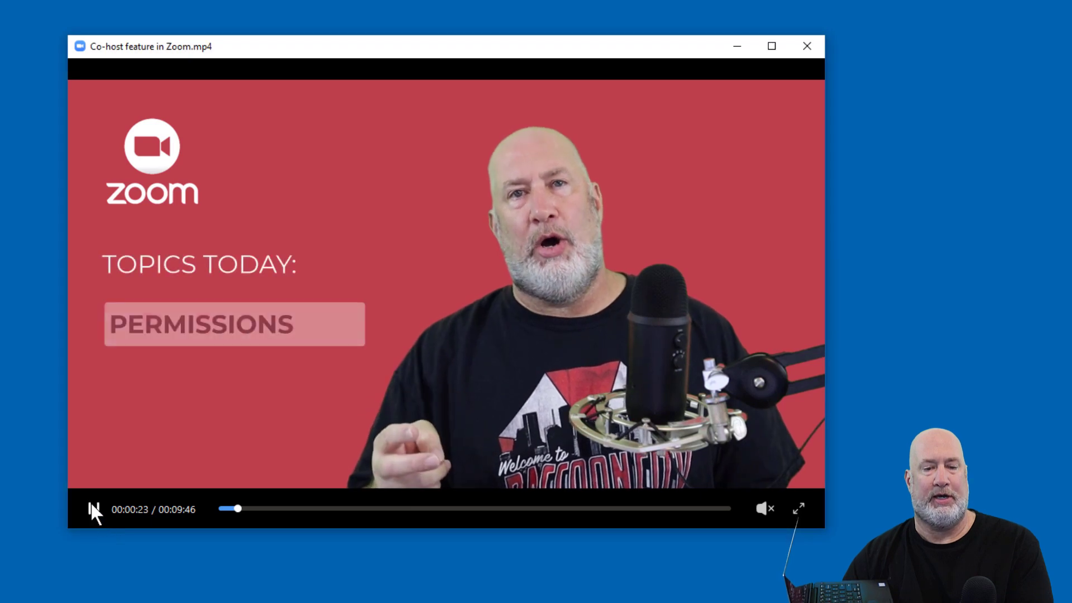
click(94, 510)
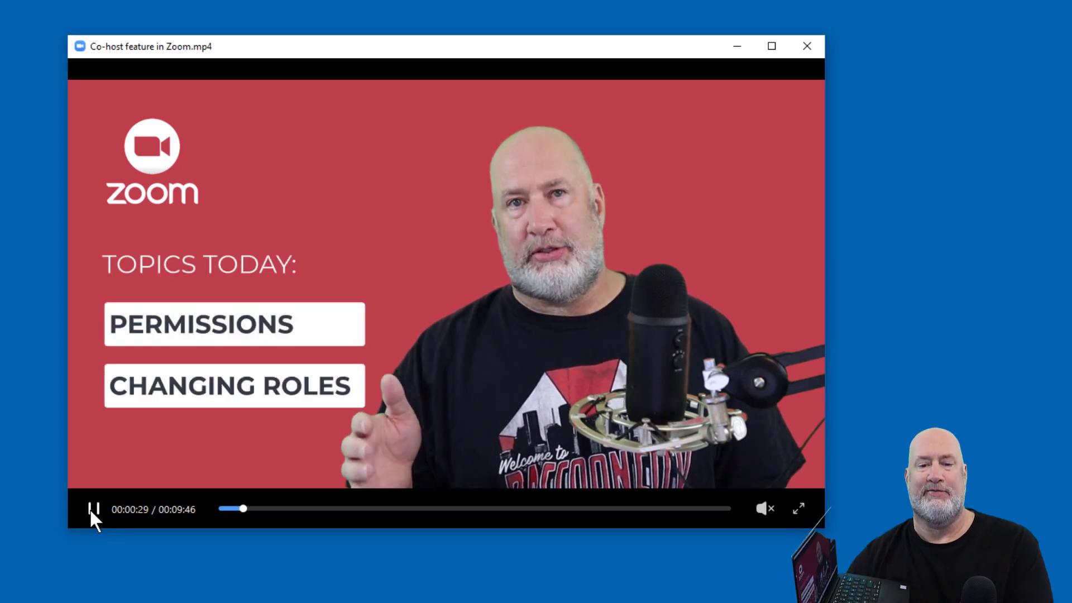
click(96, 508)
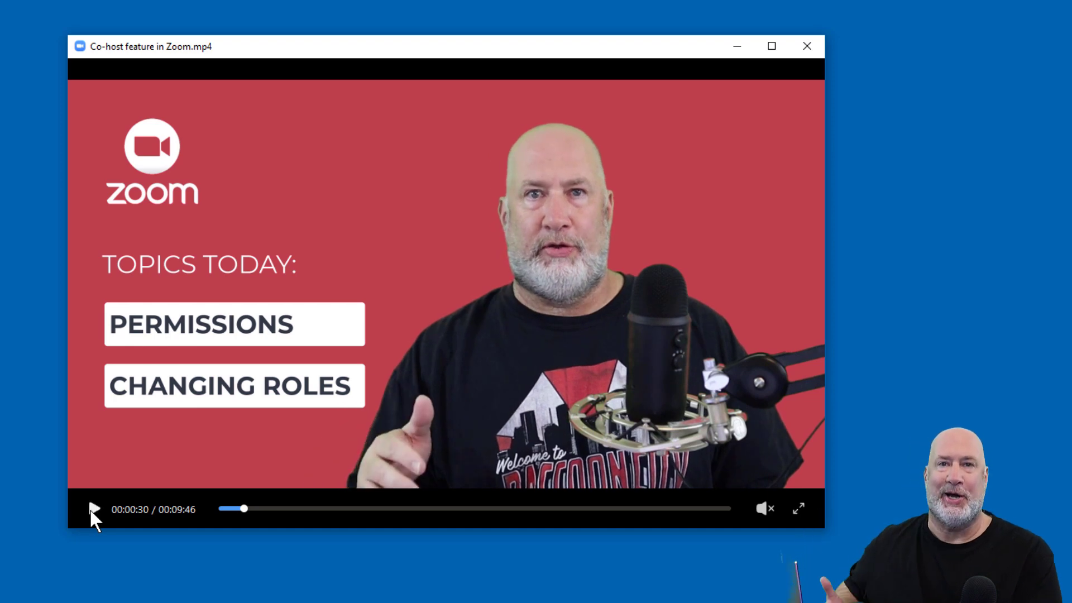